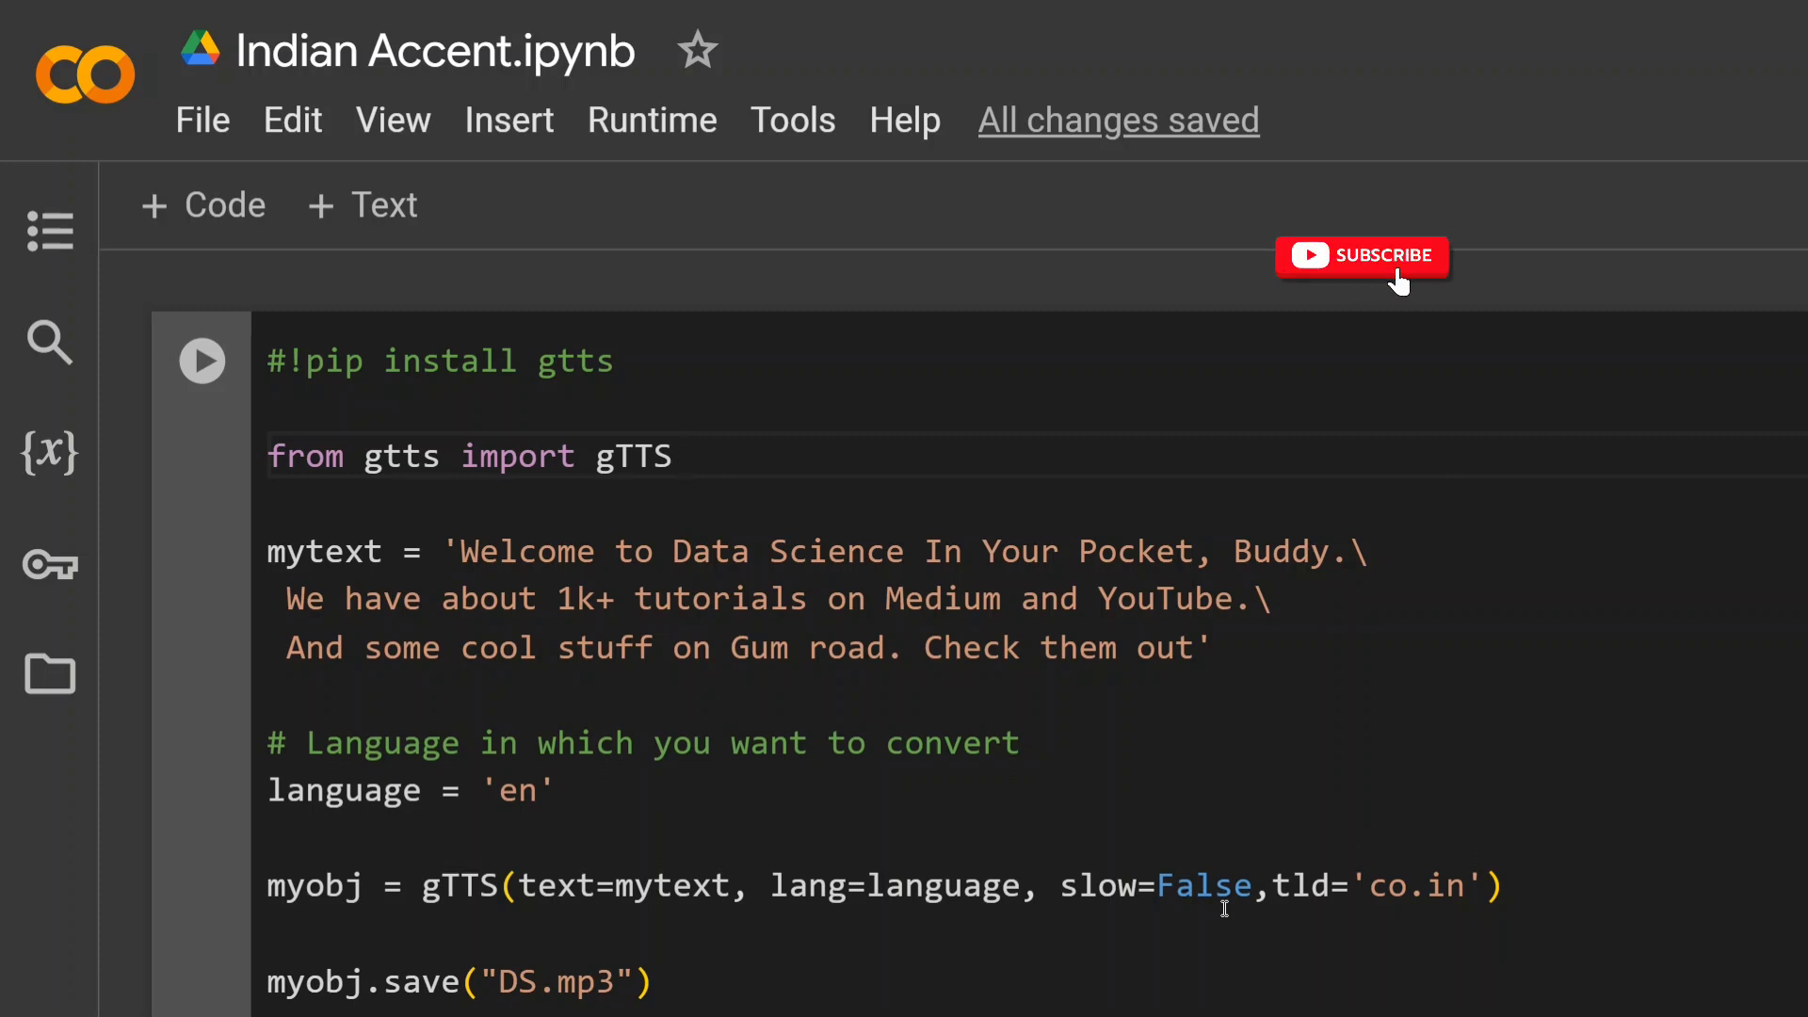
- Run the gTTS notebook cells that generate the Indian-accent DS.mp3 file
{"action": "left_click", "coordinate": [1362, 255]}
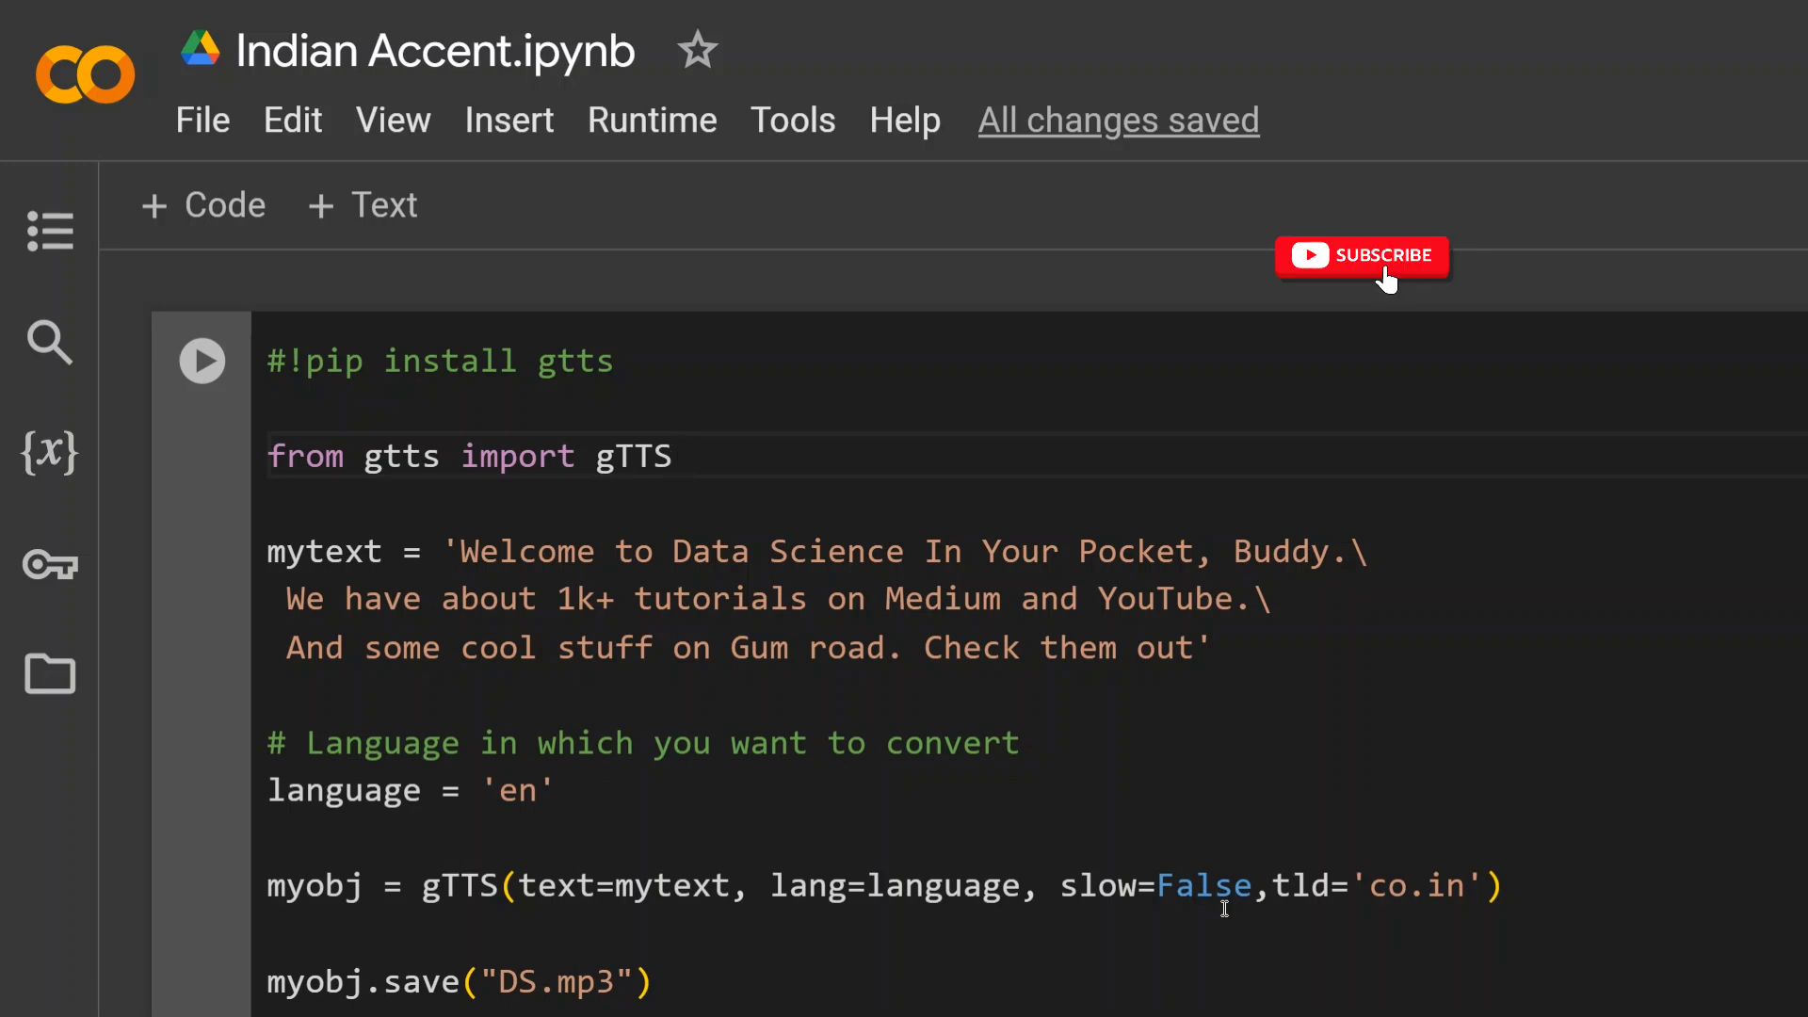
{"action": "left_click", "coordinate": [1362, 255]}
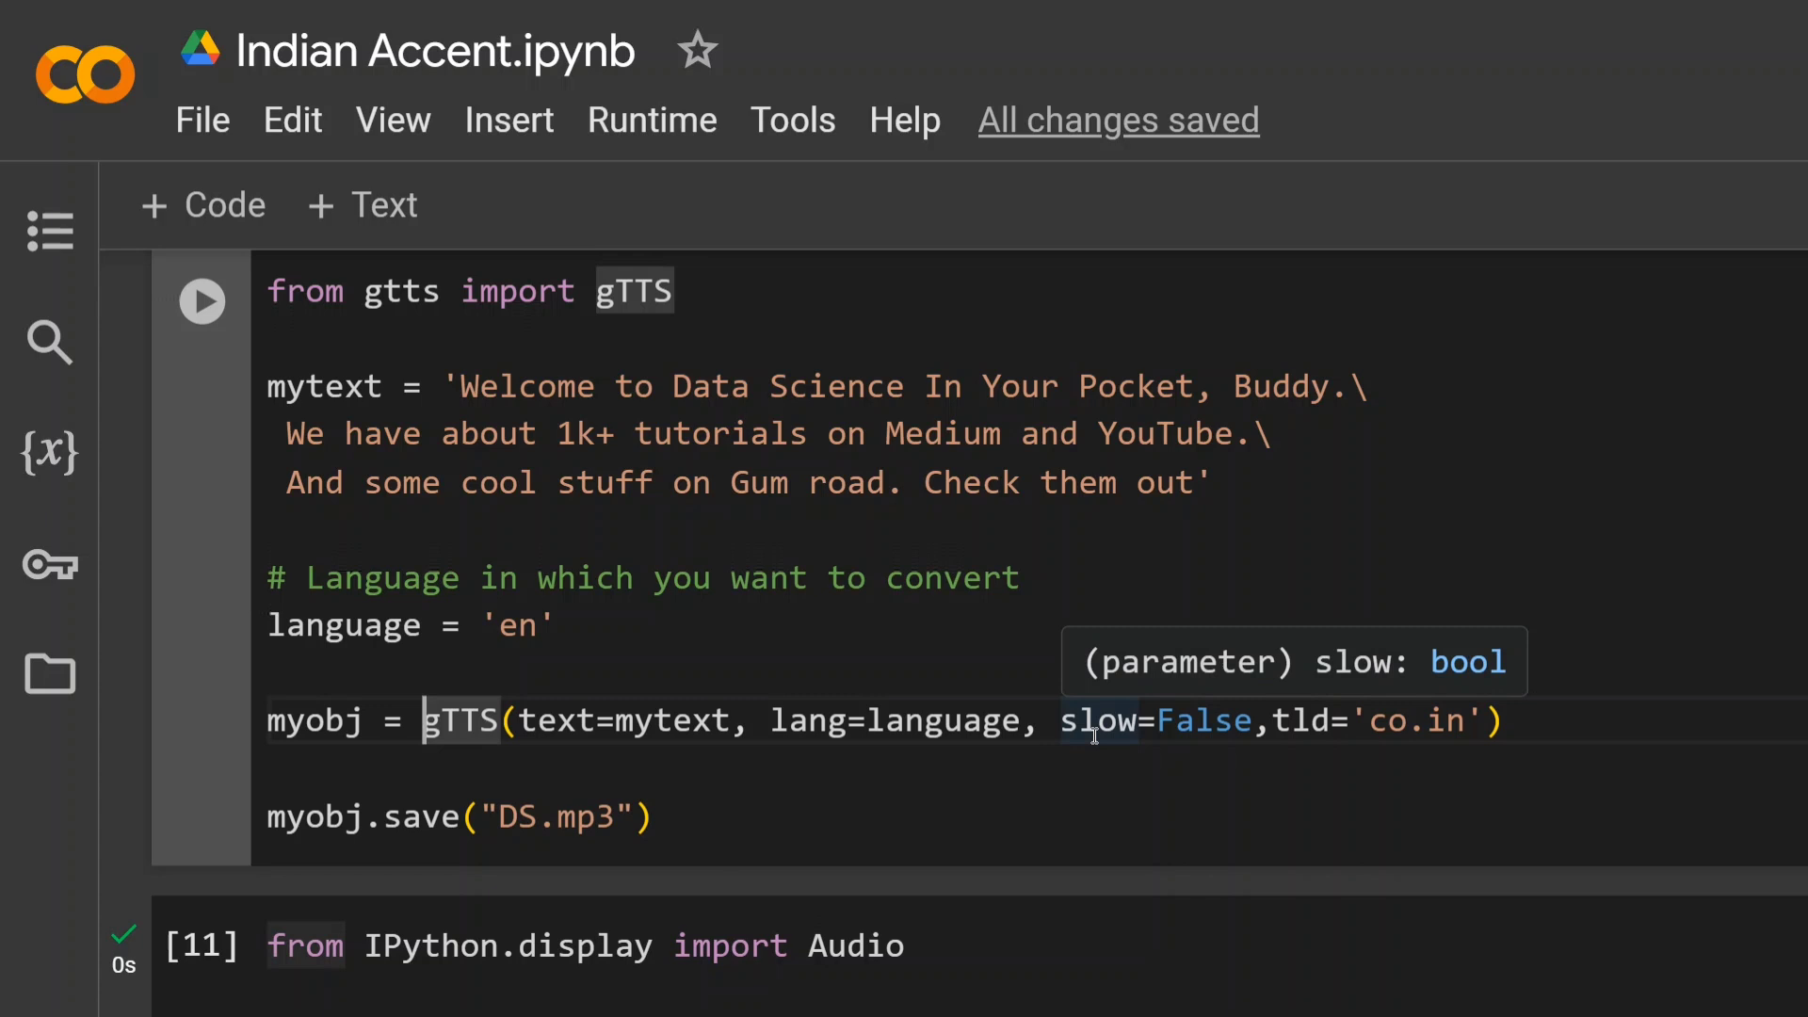
{"action": "left_click", "coordinate": [1275, 721]}
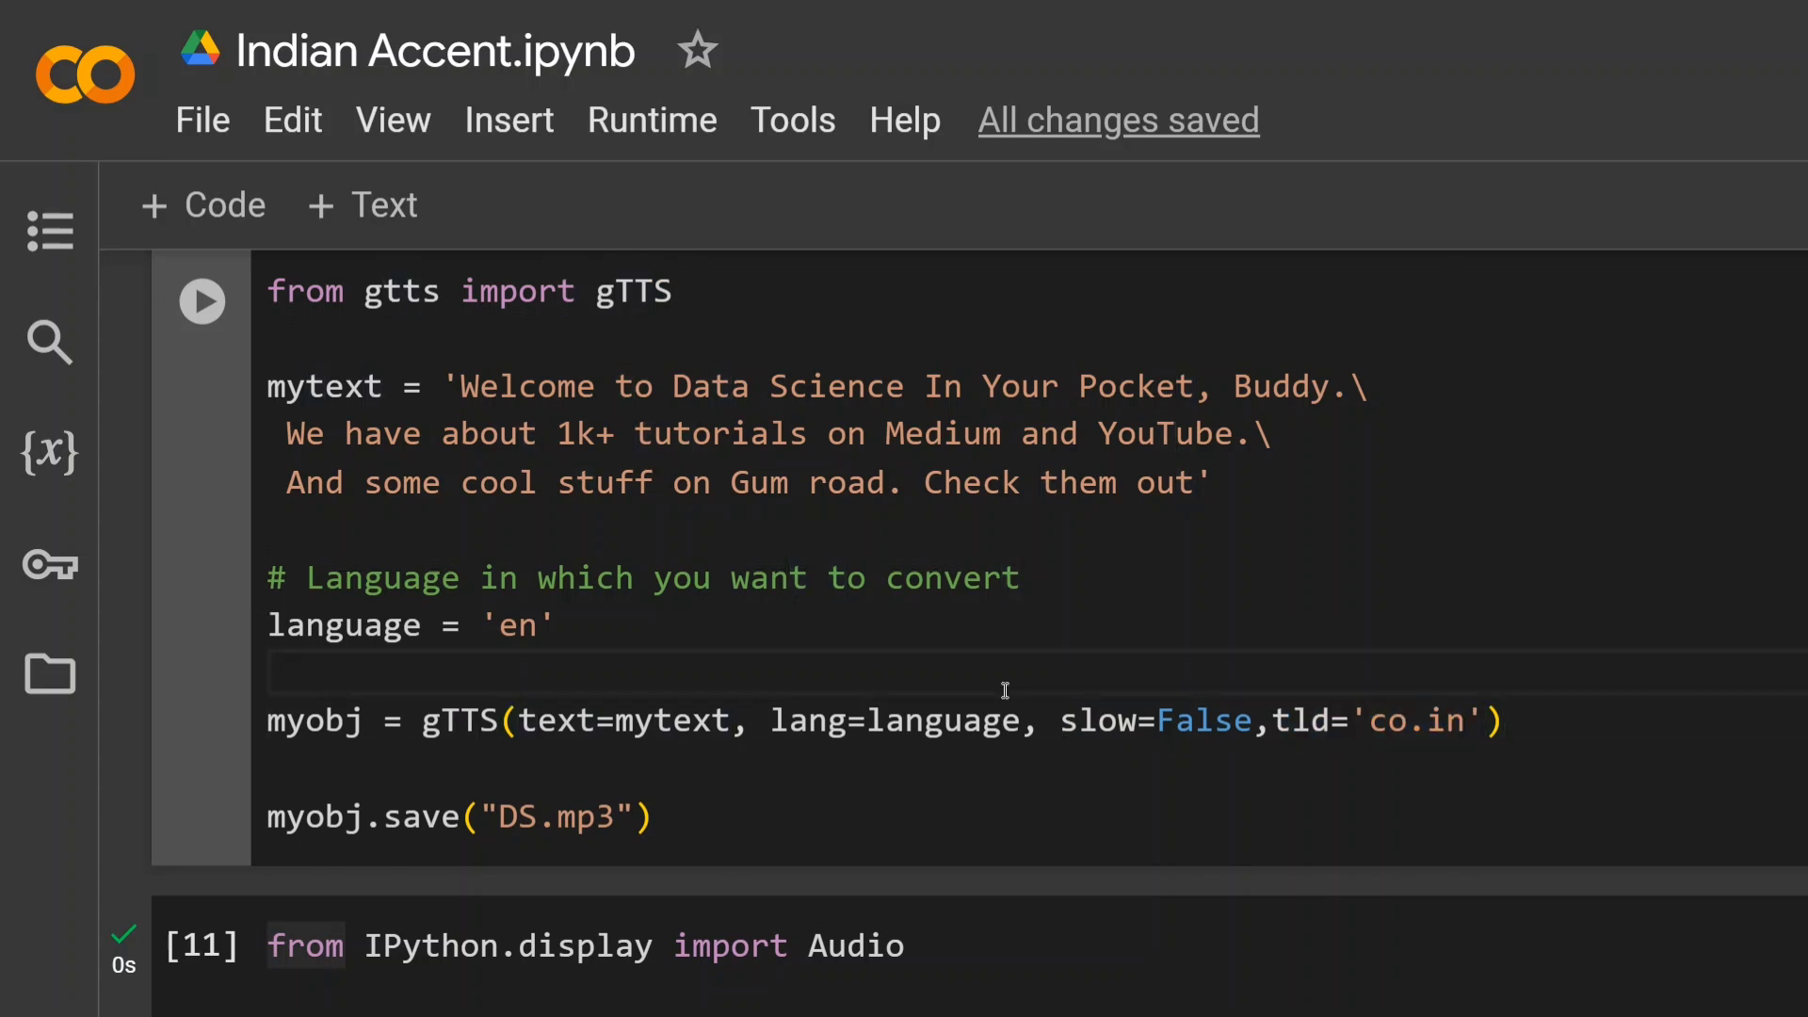
{"action": "mouse_move", "coordinate": [1299, 750]}
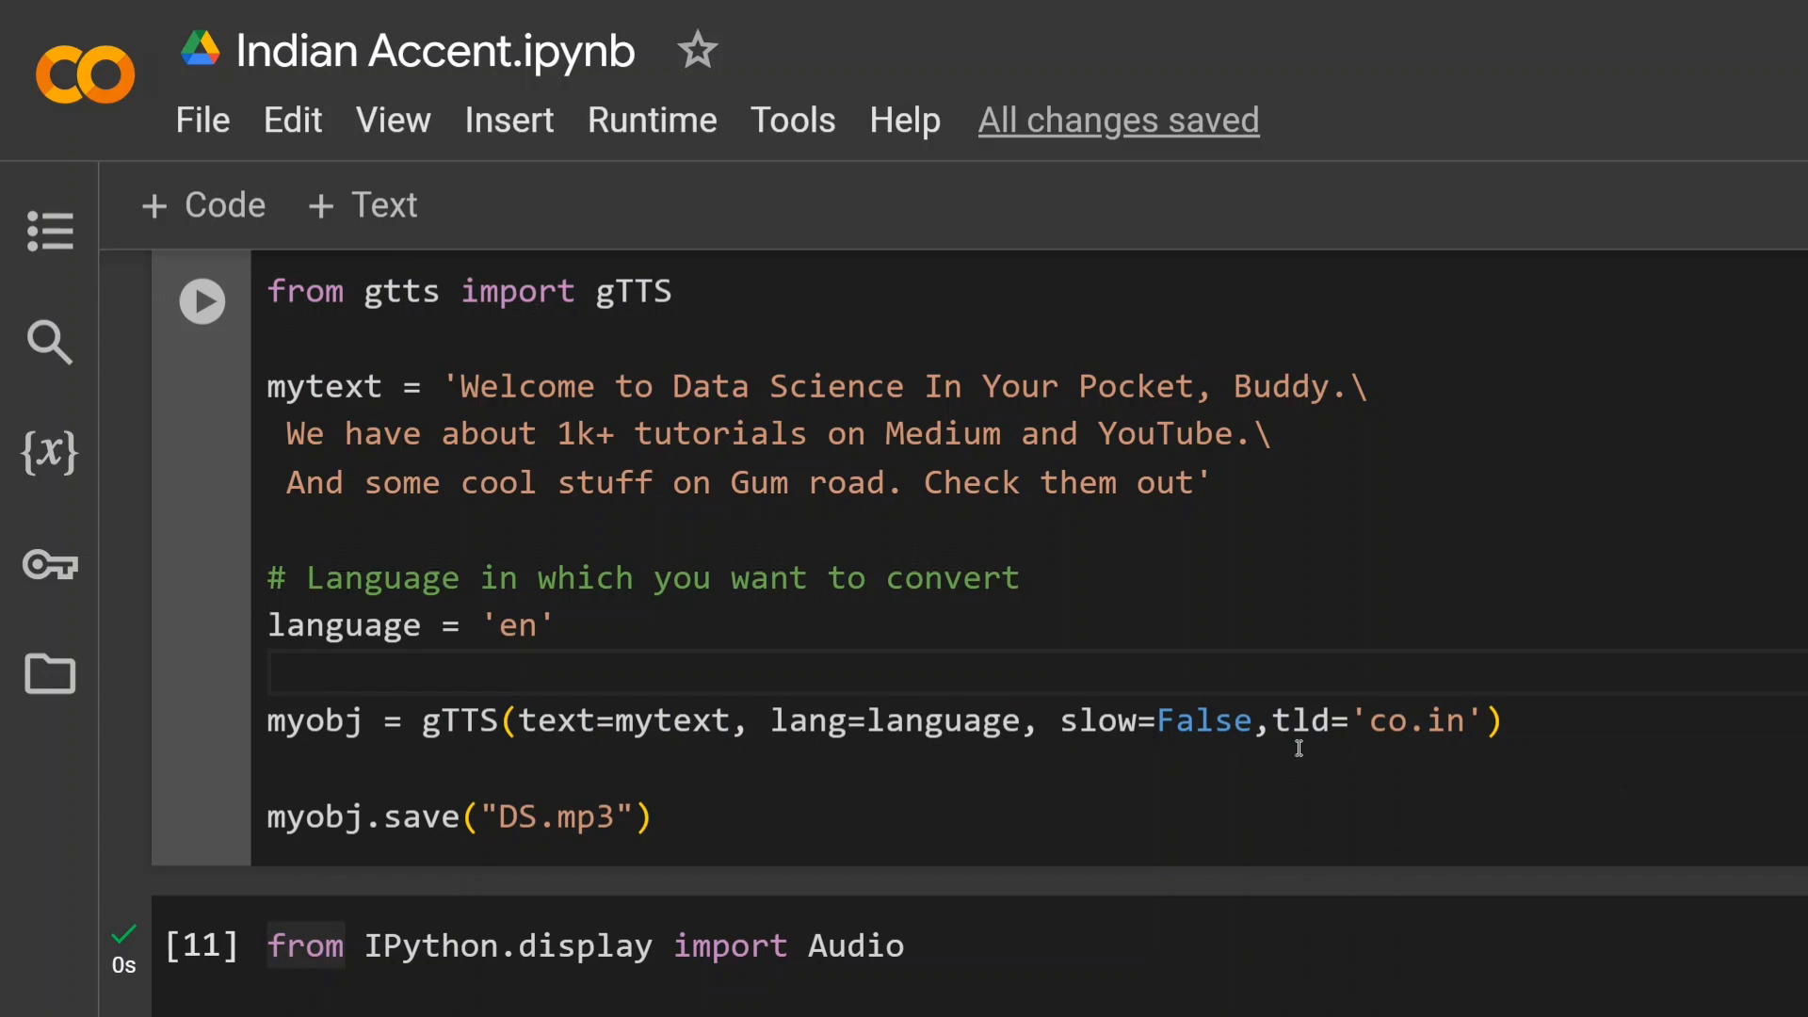
{"action": "left_click", "coordinate": [750, 816]}
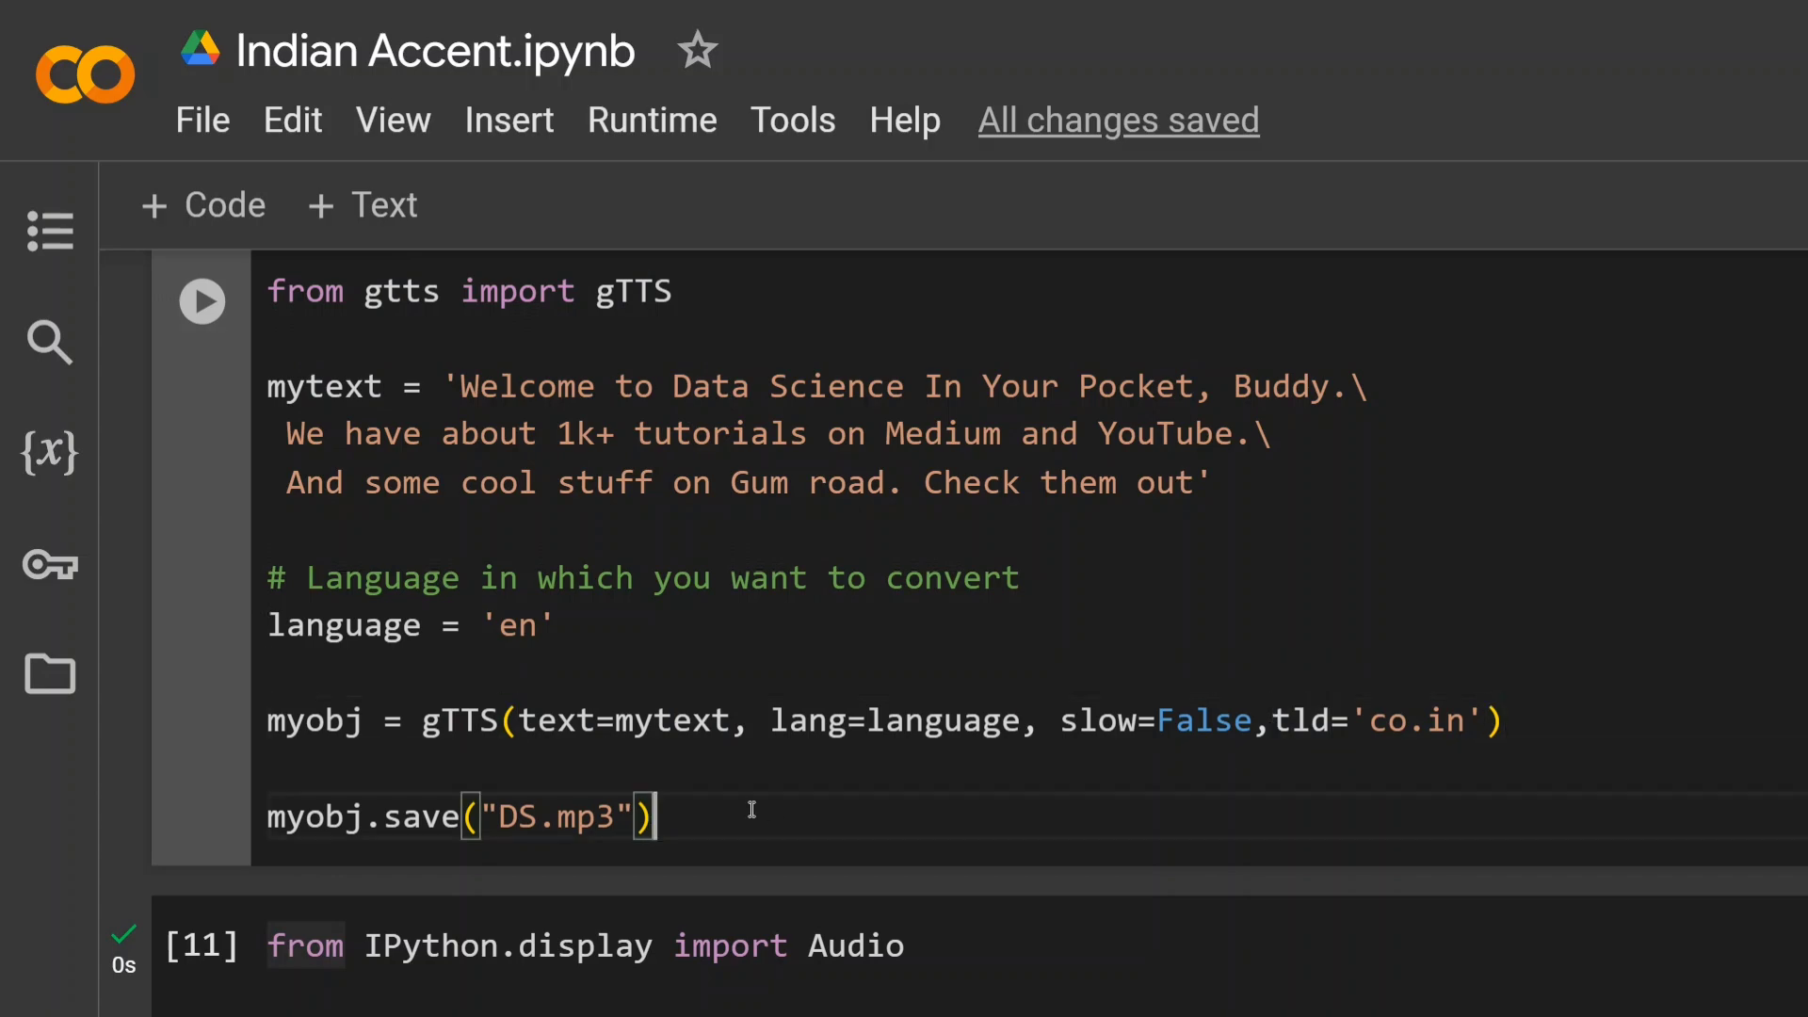
{"action": "scroll", "scroll_direction": "down", "scroll_amount": 3}
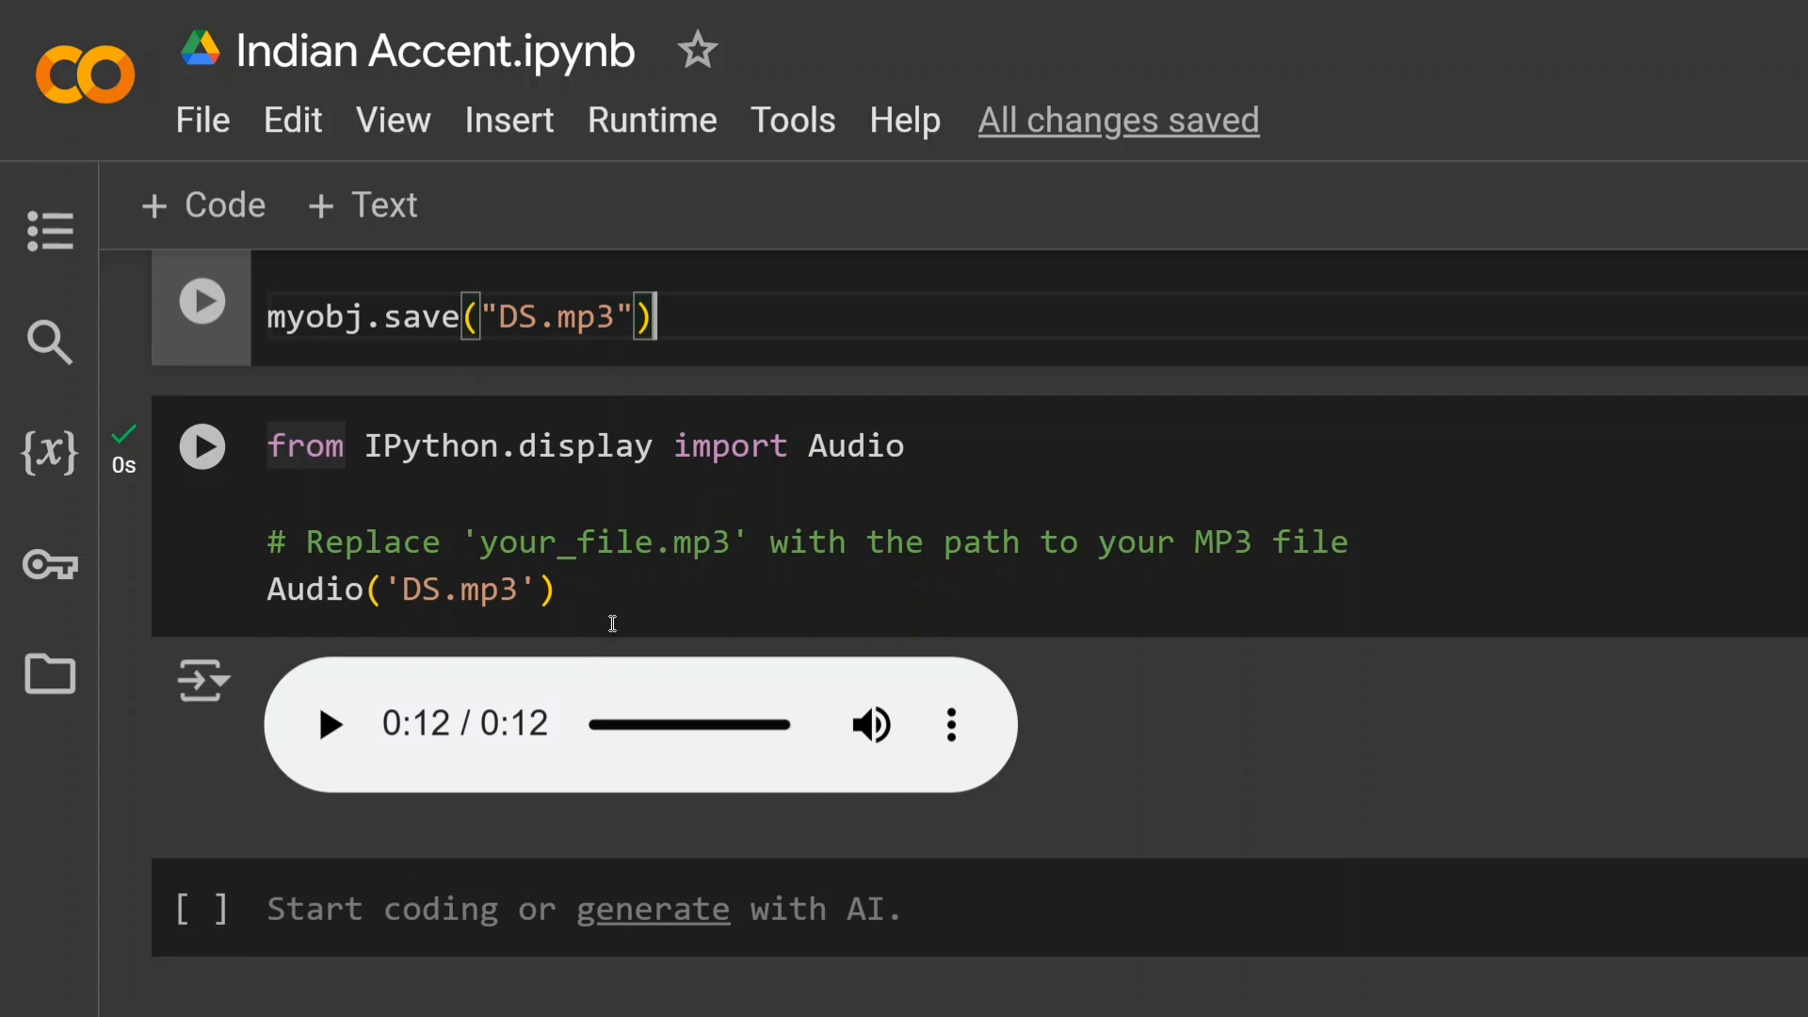
{"action": "mouse_move", "coordinate": [436, 729]}
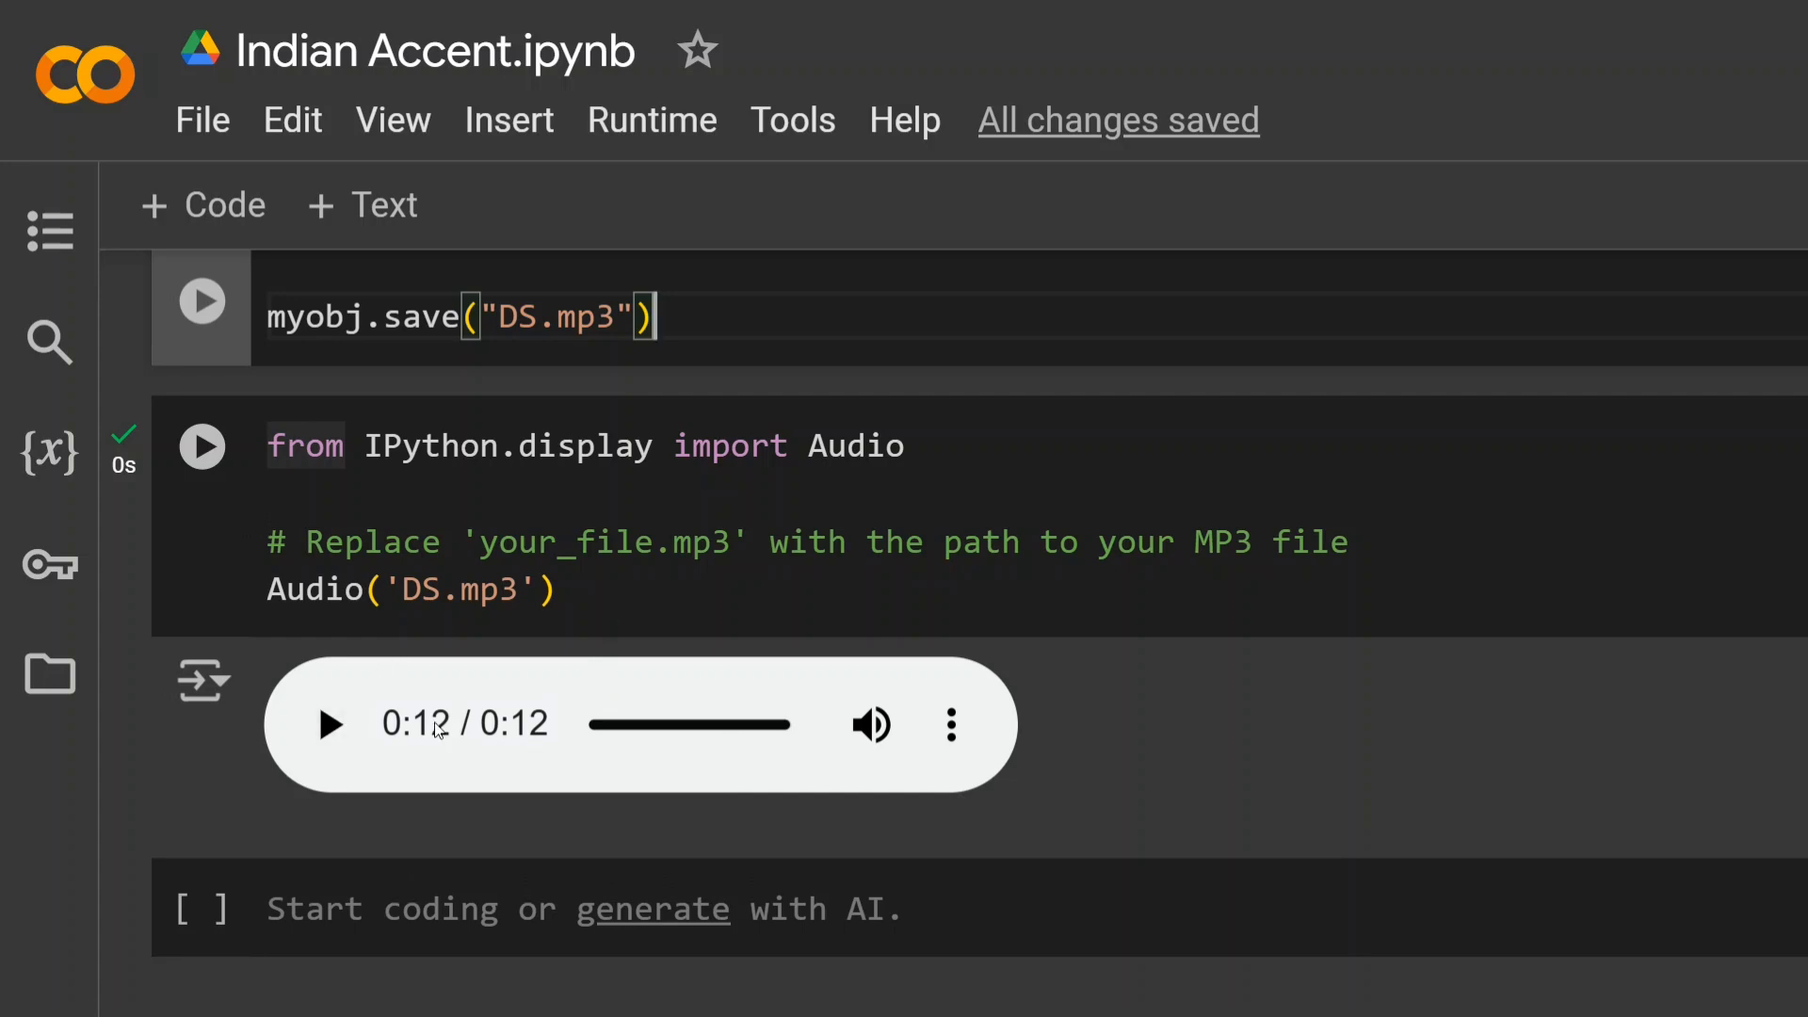
{"action": "mouse_move", "coordinate": [421, 700]}
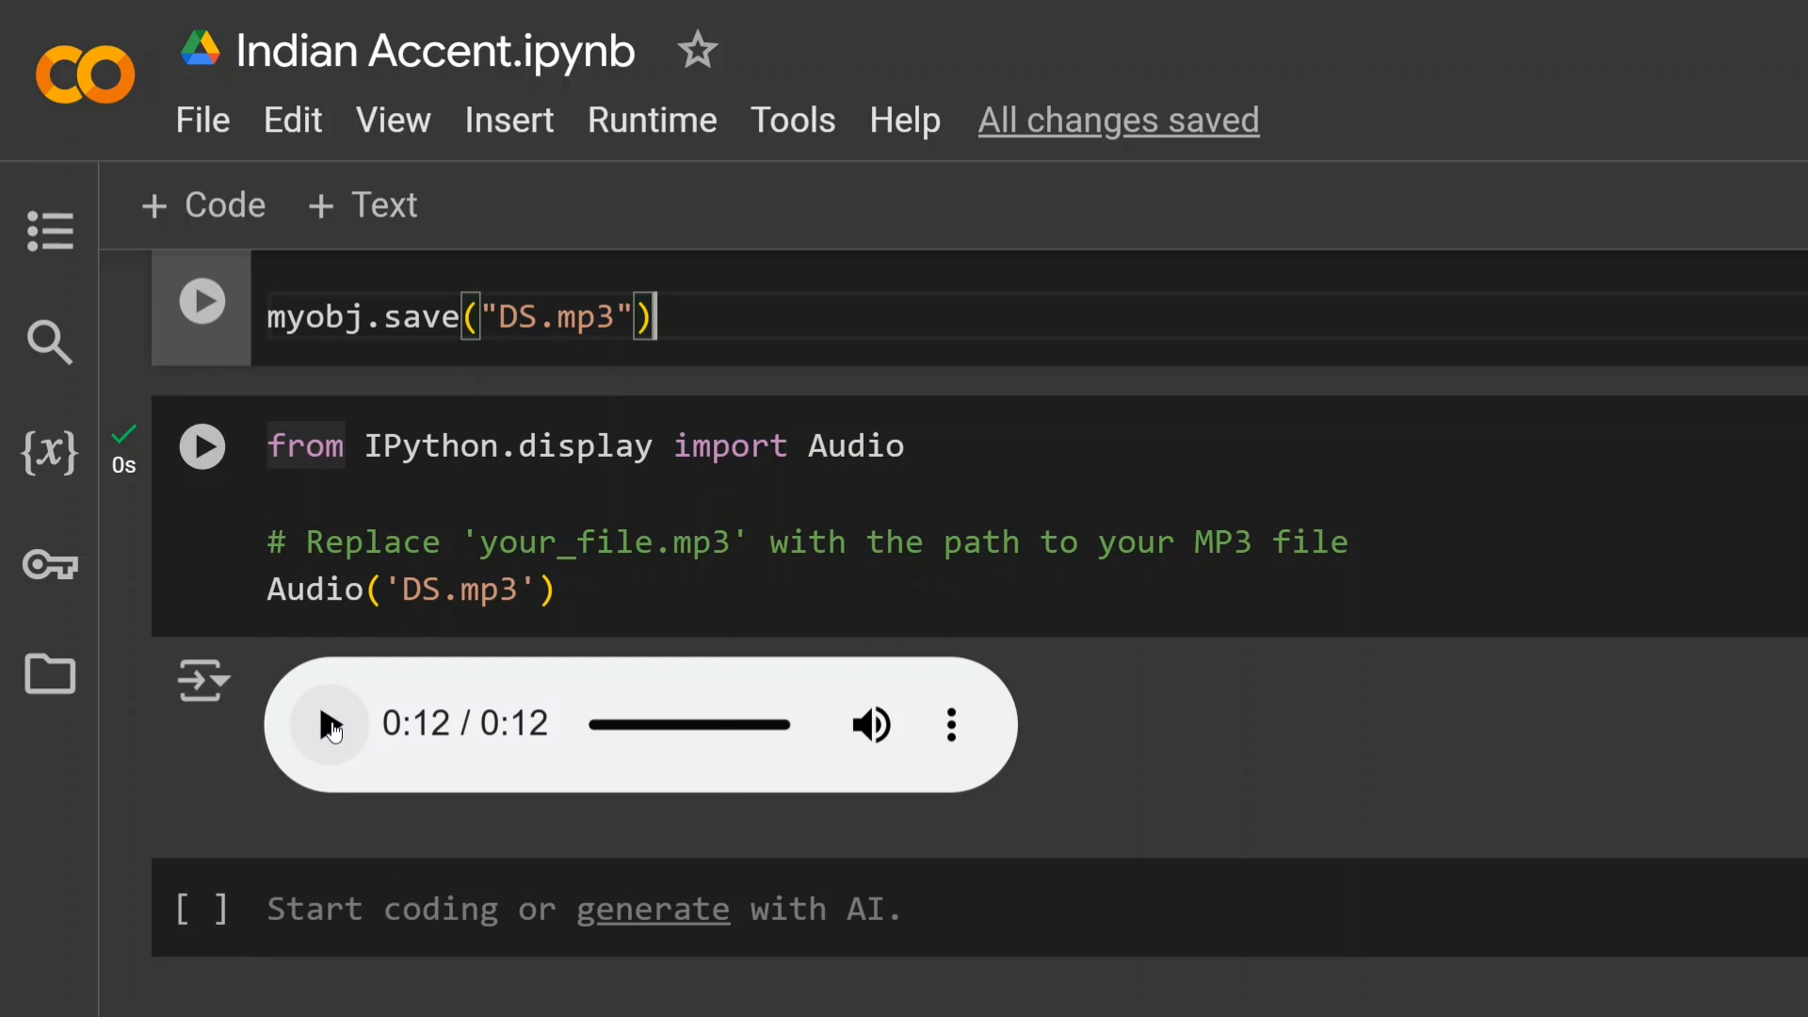
- Play the generated 12-second DS.mp3 clip in the Audio cell's player
{"action": "left_click", "coordinate": [330, 723]}
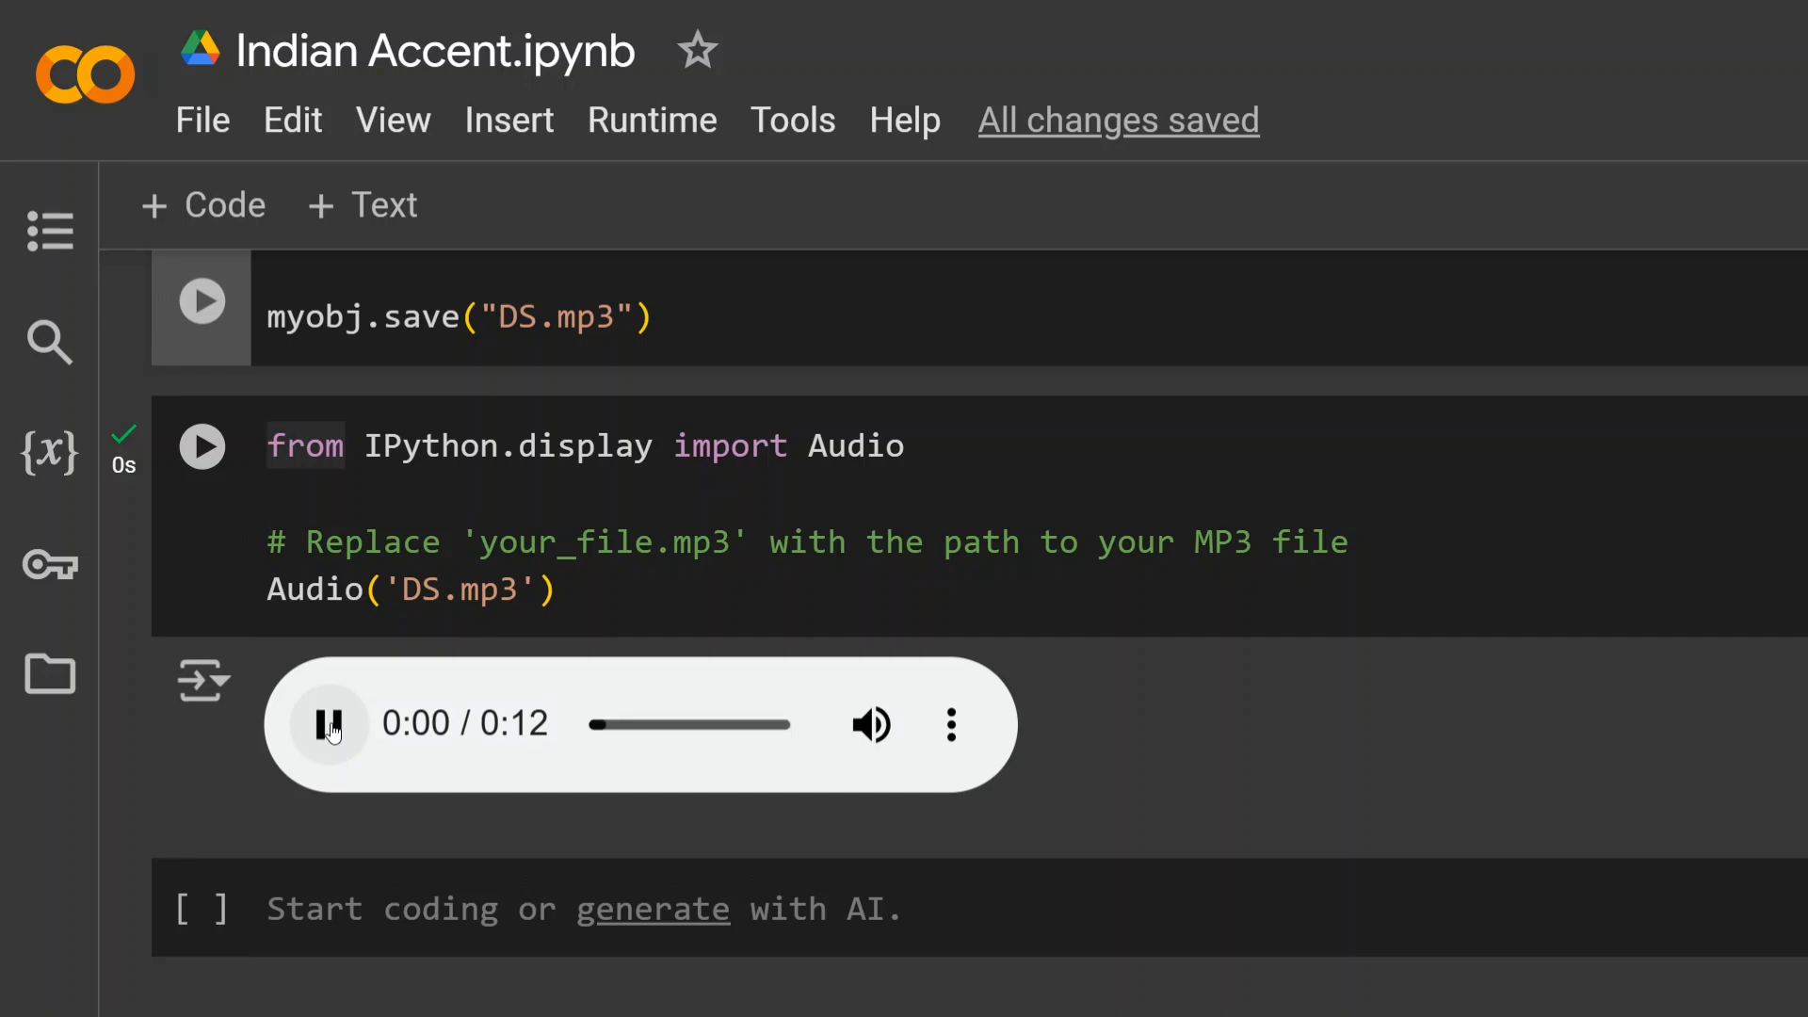
{"action": "scroll", "scroll_direction": "up", "scroll_amount": 3}
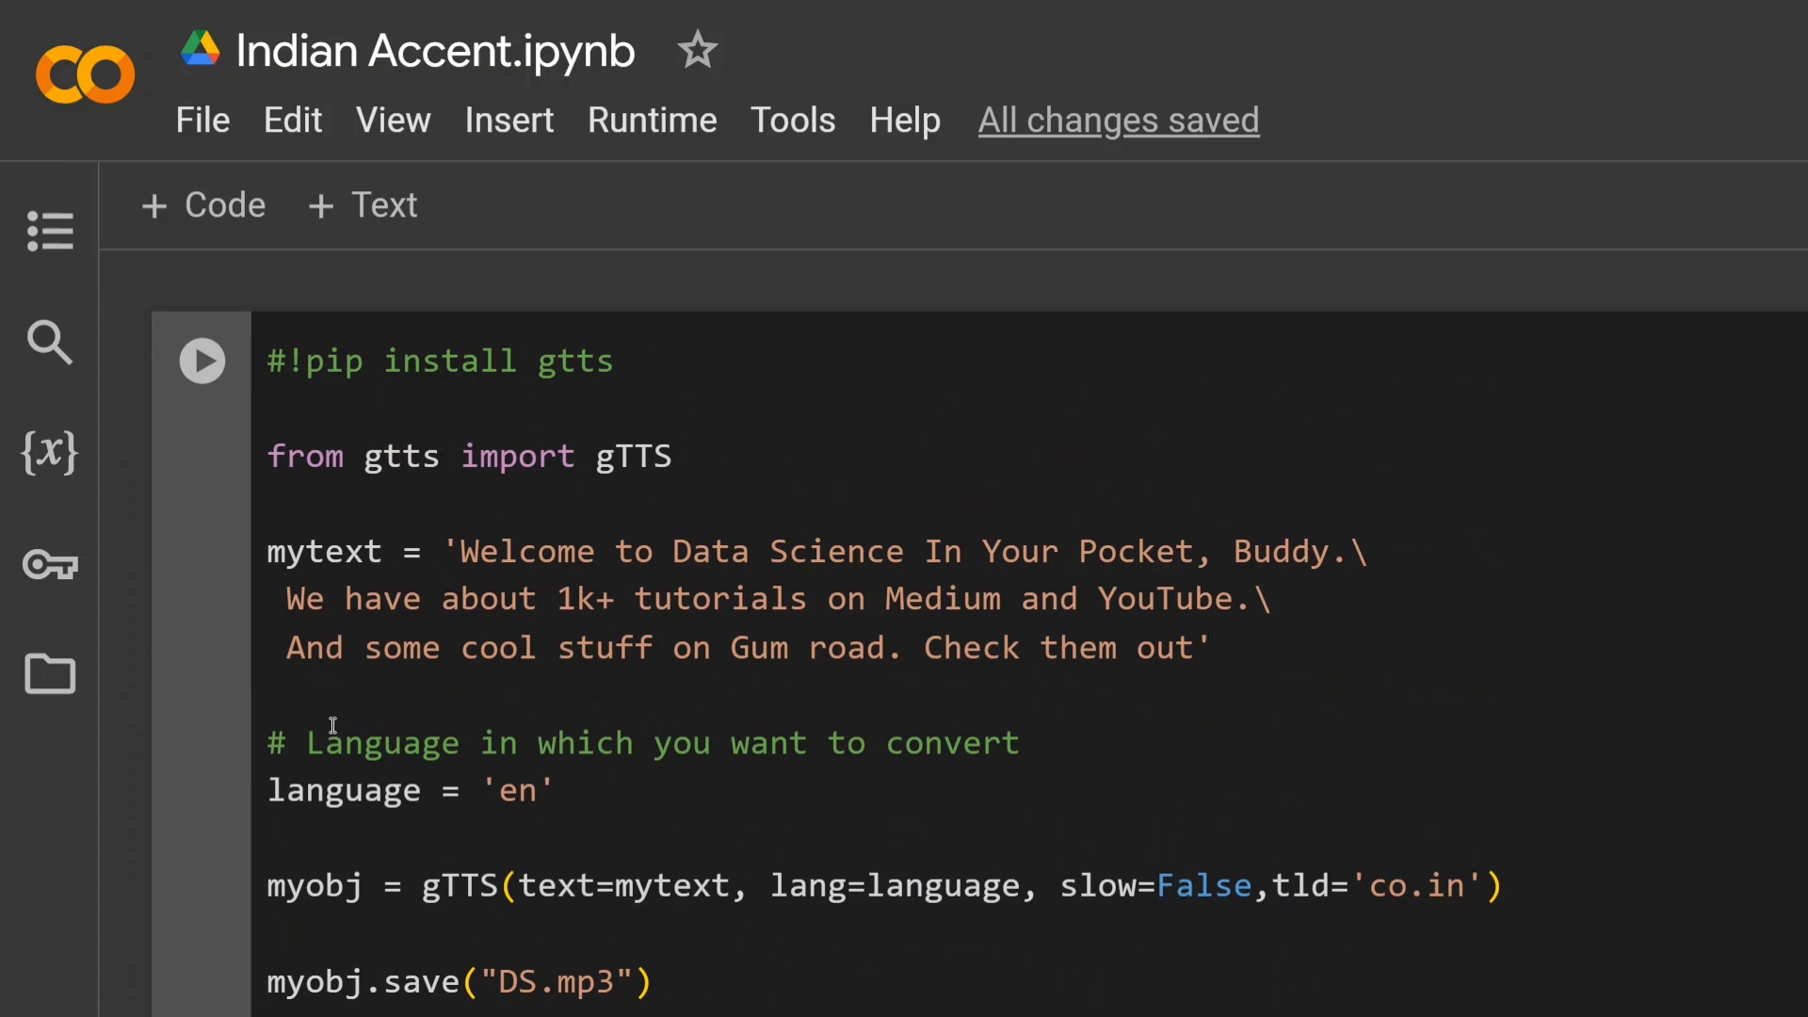
- Change the gTTS call's slow argument from False to True and rerun the notebook
{"action": "scroll", "scroll_direction": "down", "scroll_amount": 3}
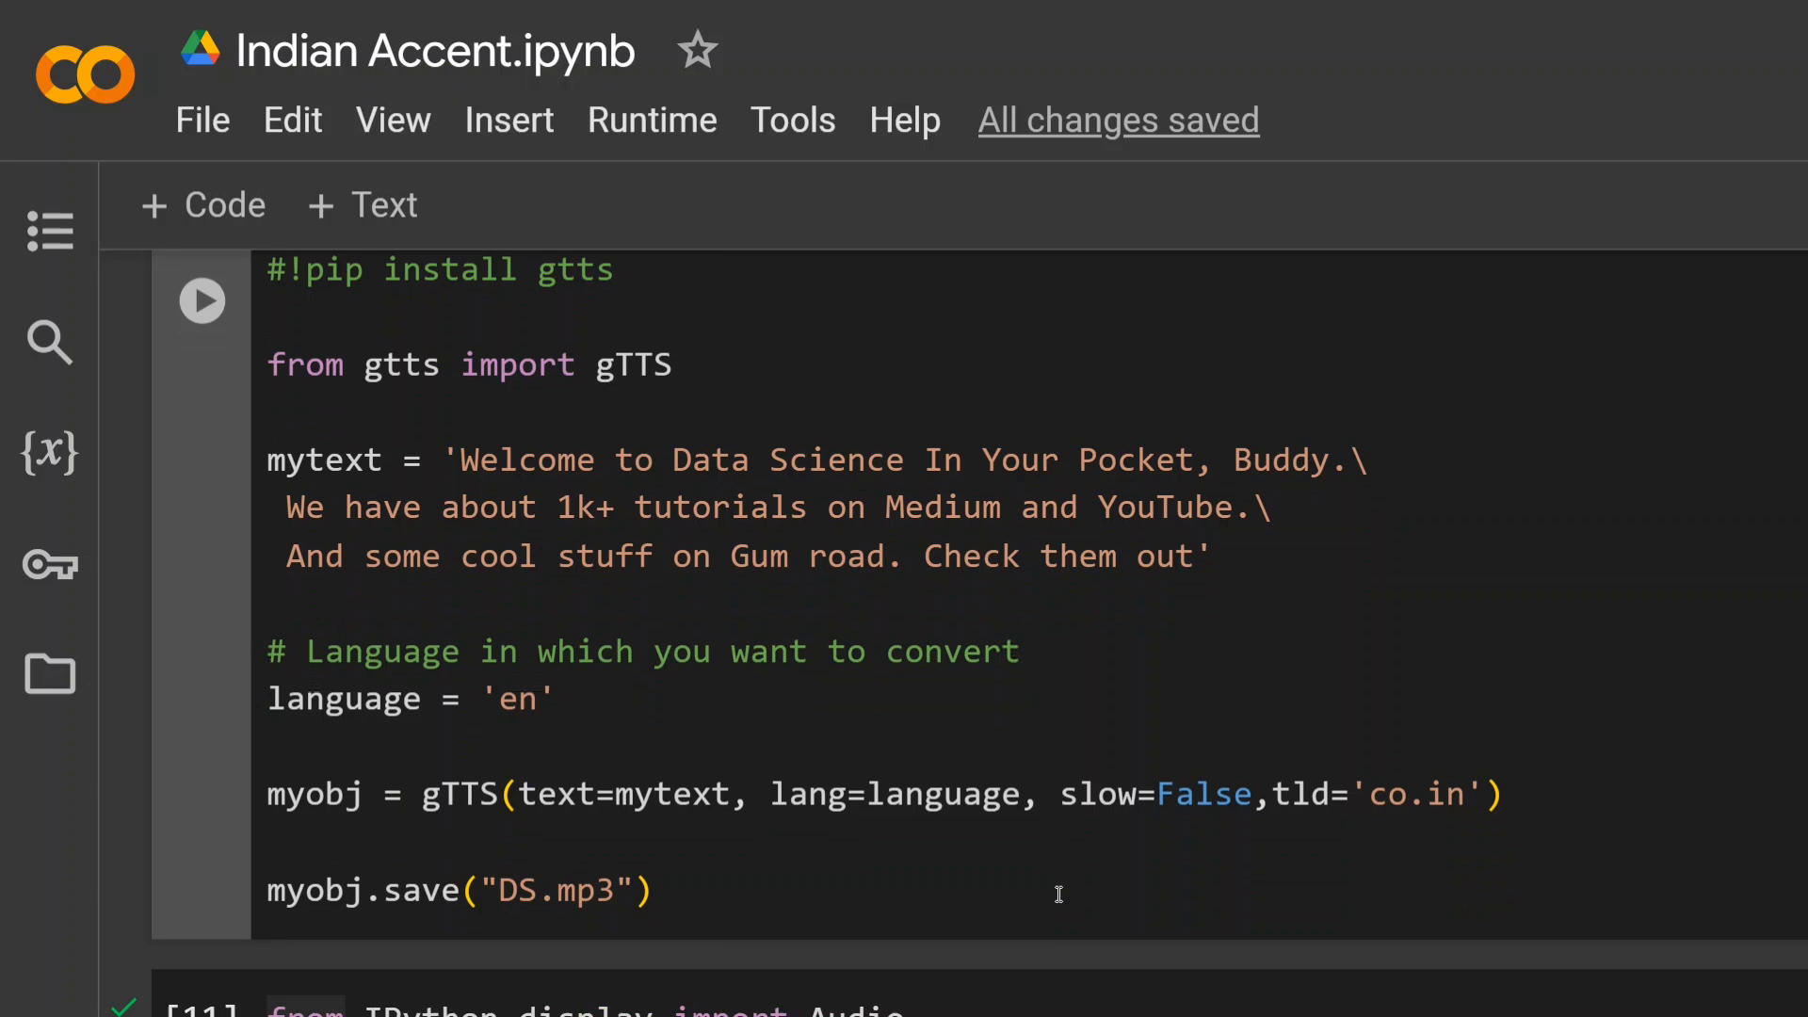
{"action": "scroll", "scroll_direction": "up", "scroll_amount": 3}
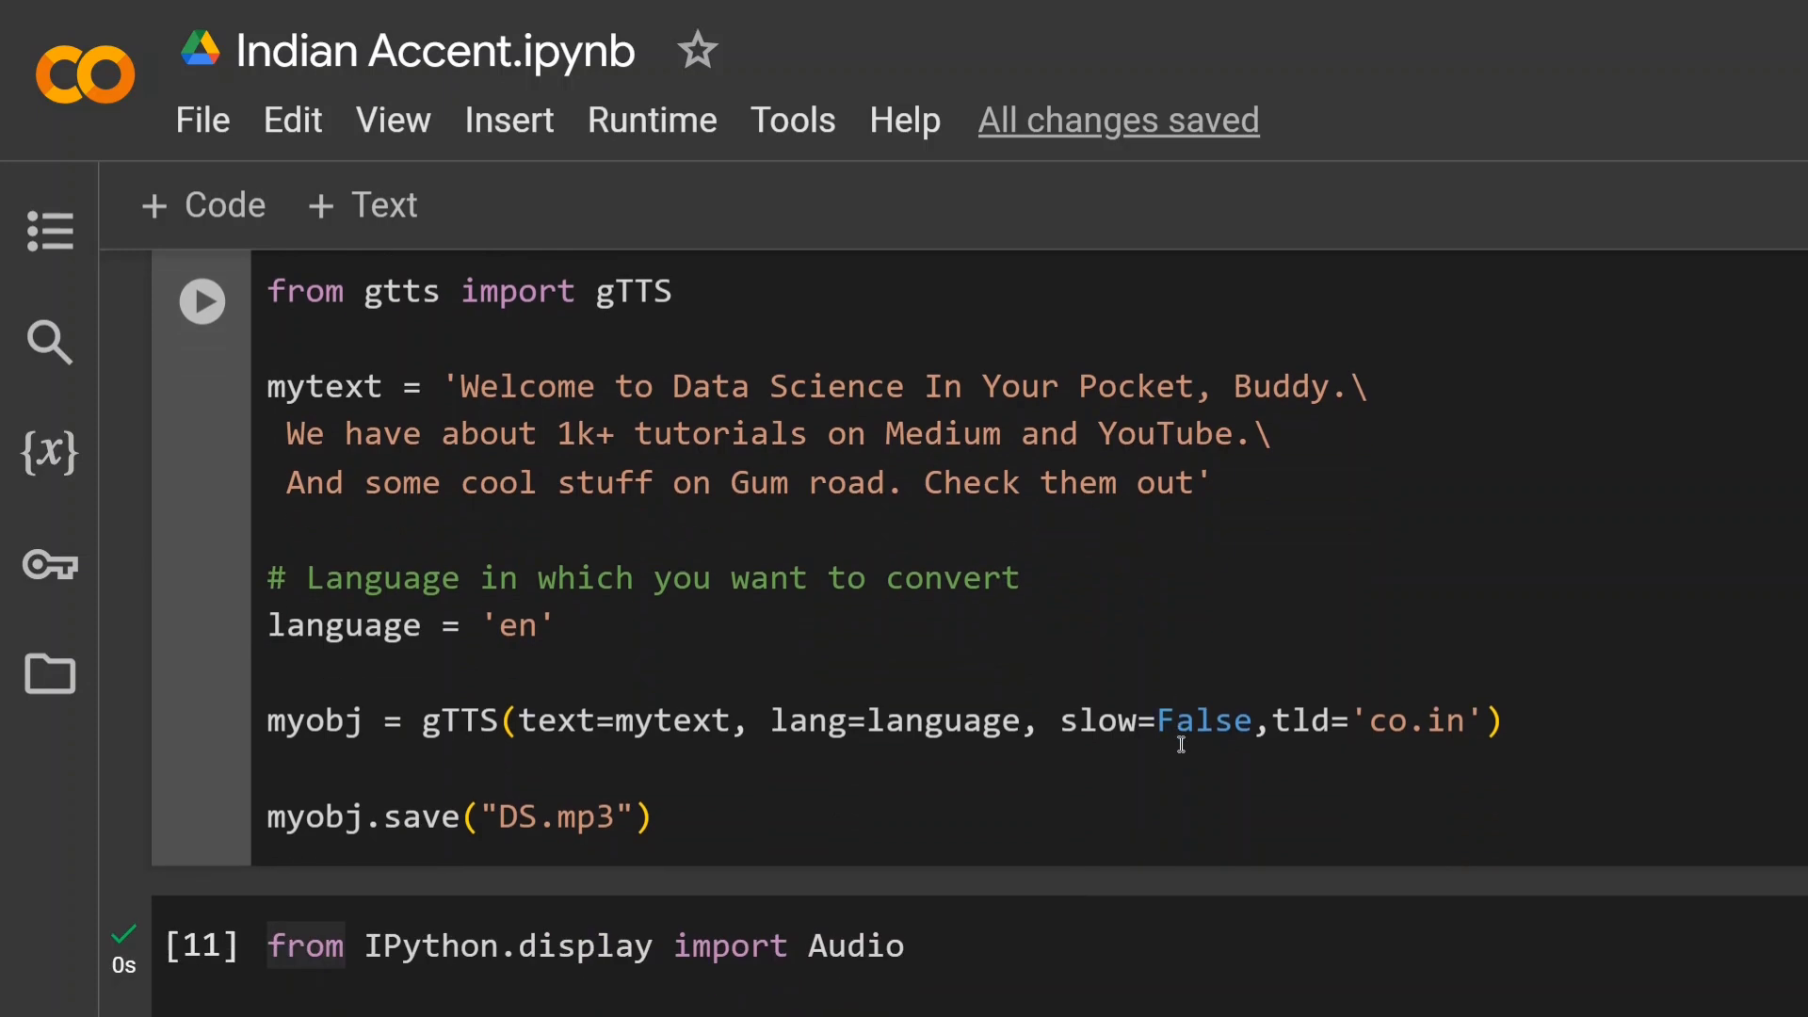
{"action": "double_click", "coordinate": [1203, 720]}
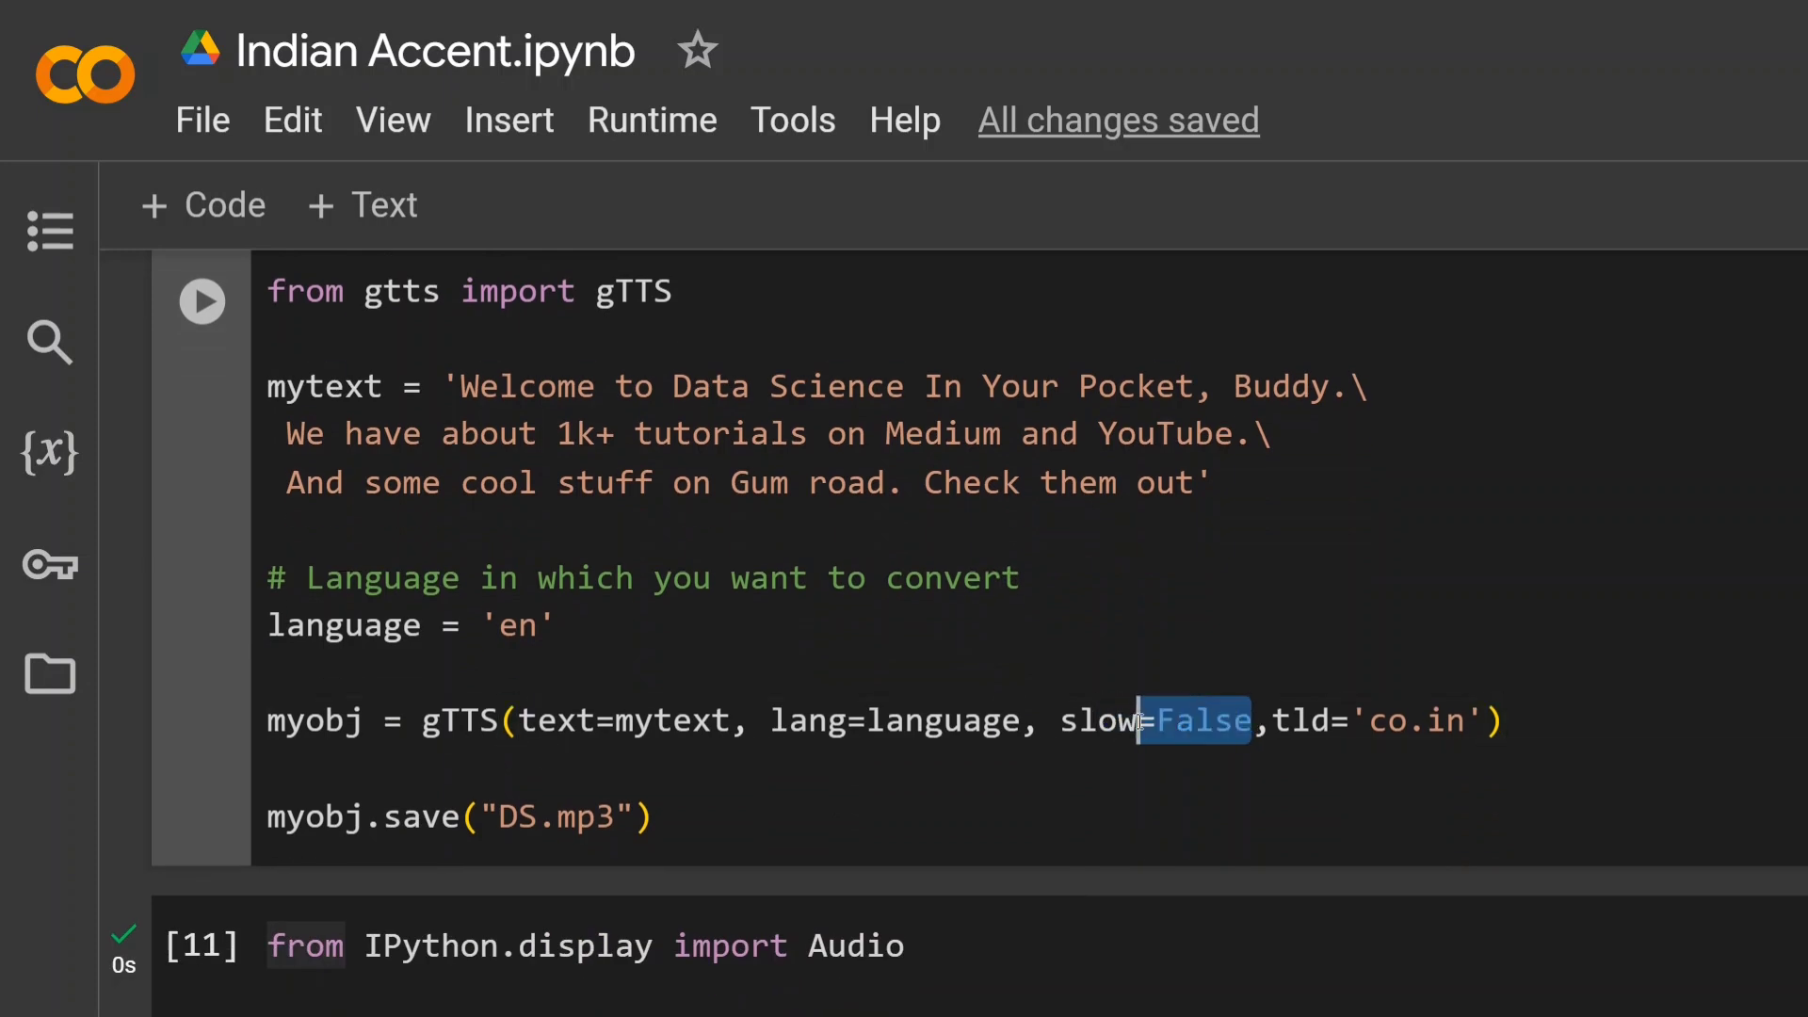
{"action": "type", "text": "True"}
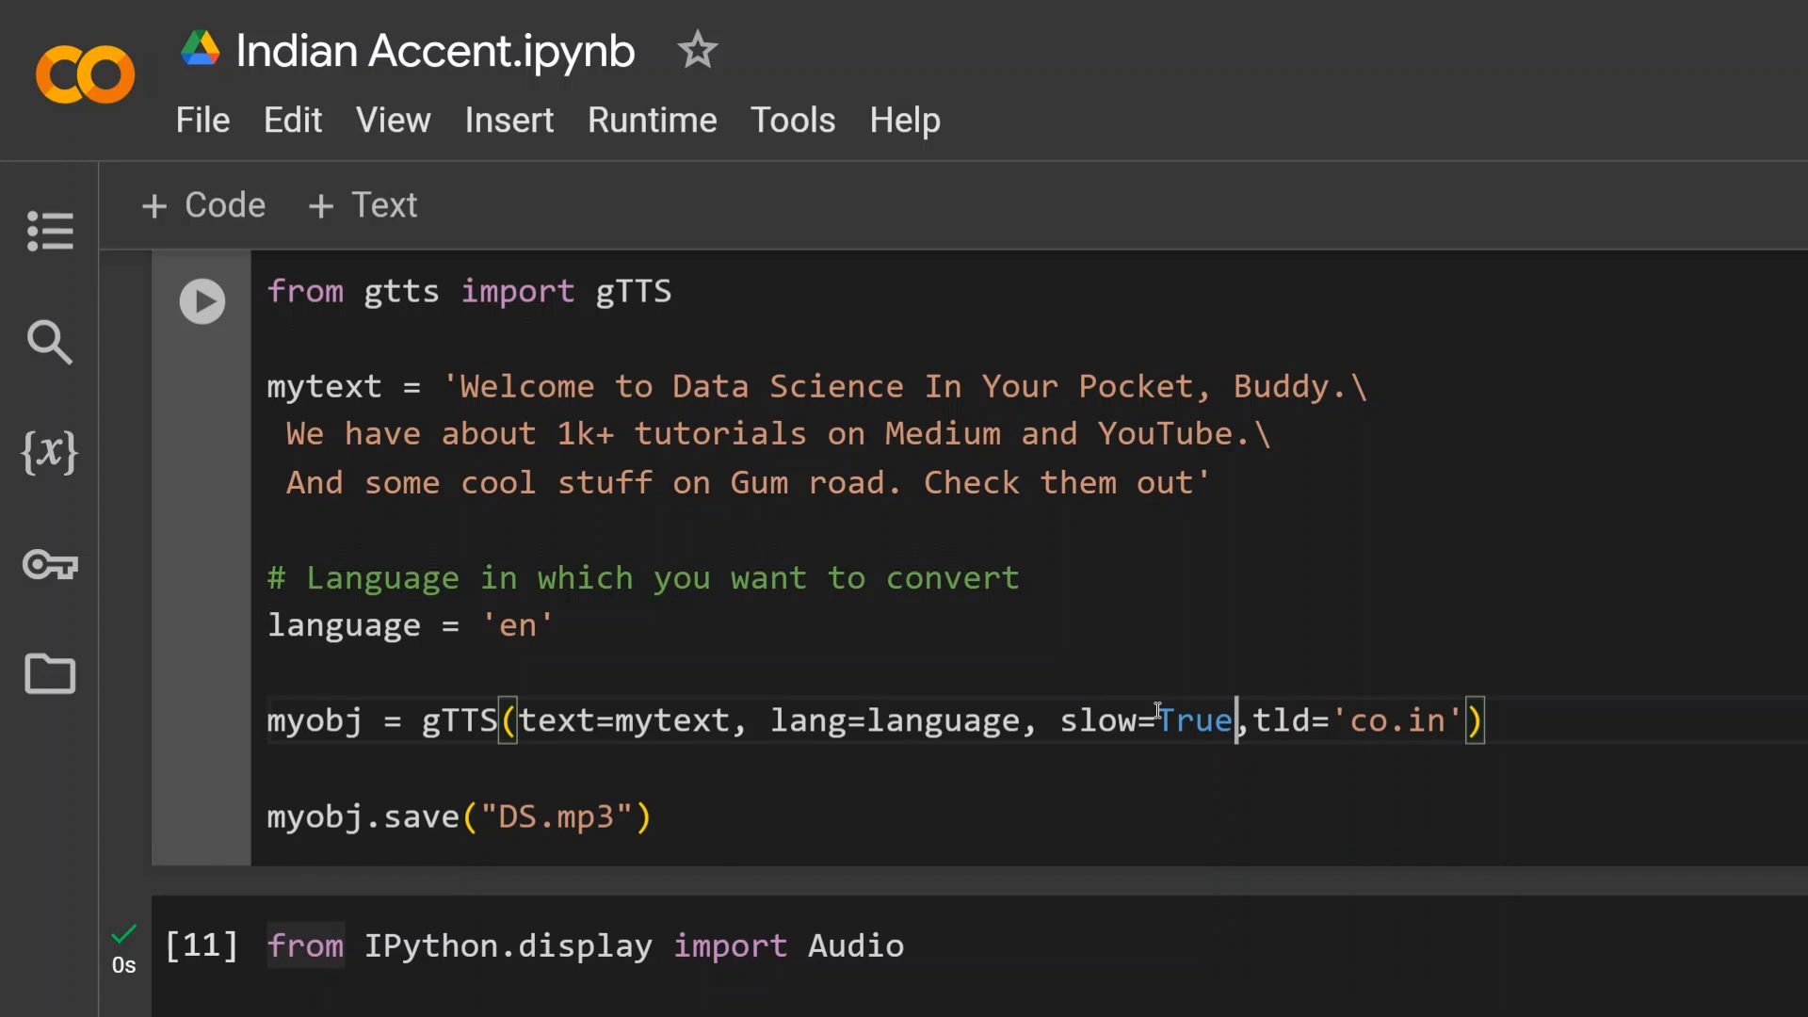
{"action": "left_click", "coordinate": [202, 301]}
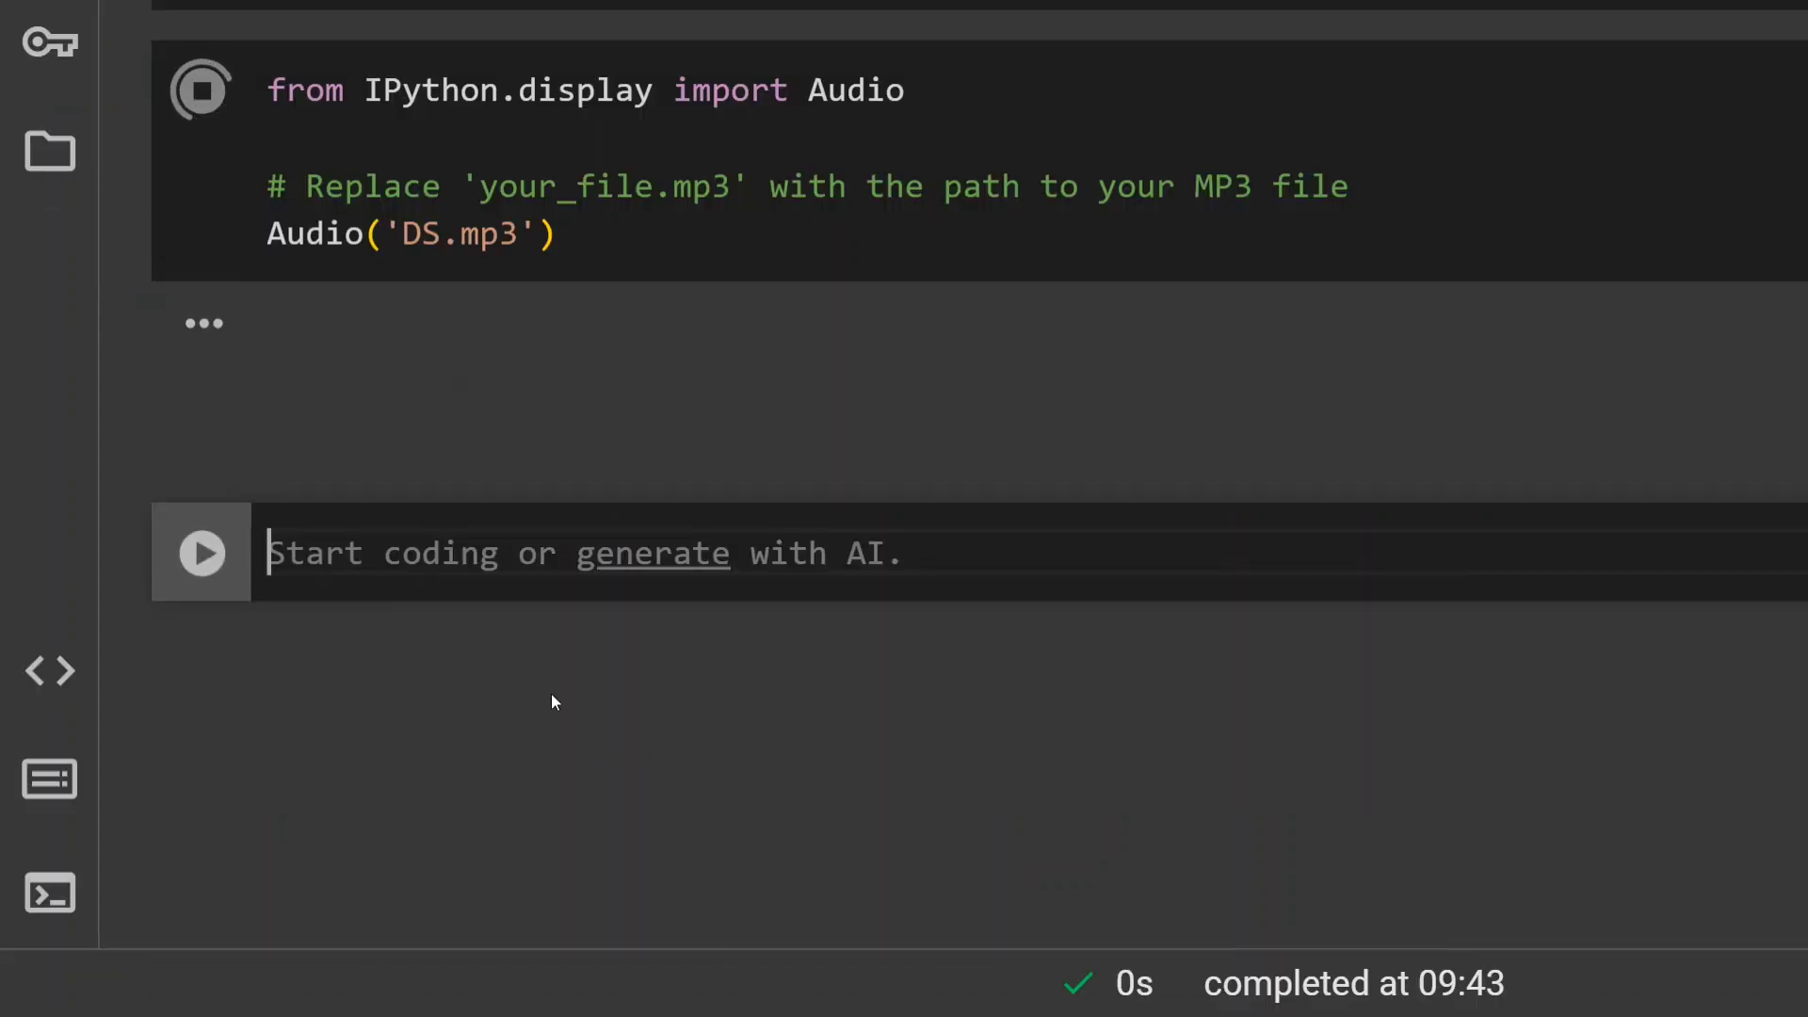
- Run all cells to regenerate the slower 14-second DS.mp3 and play it
{"action": "left_click", "coordinate": [201, 91]}
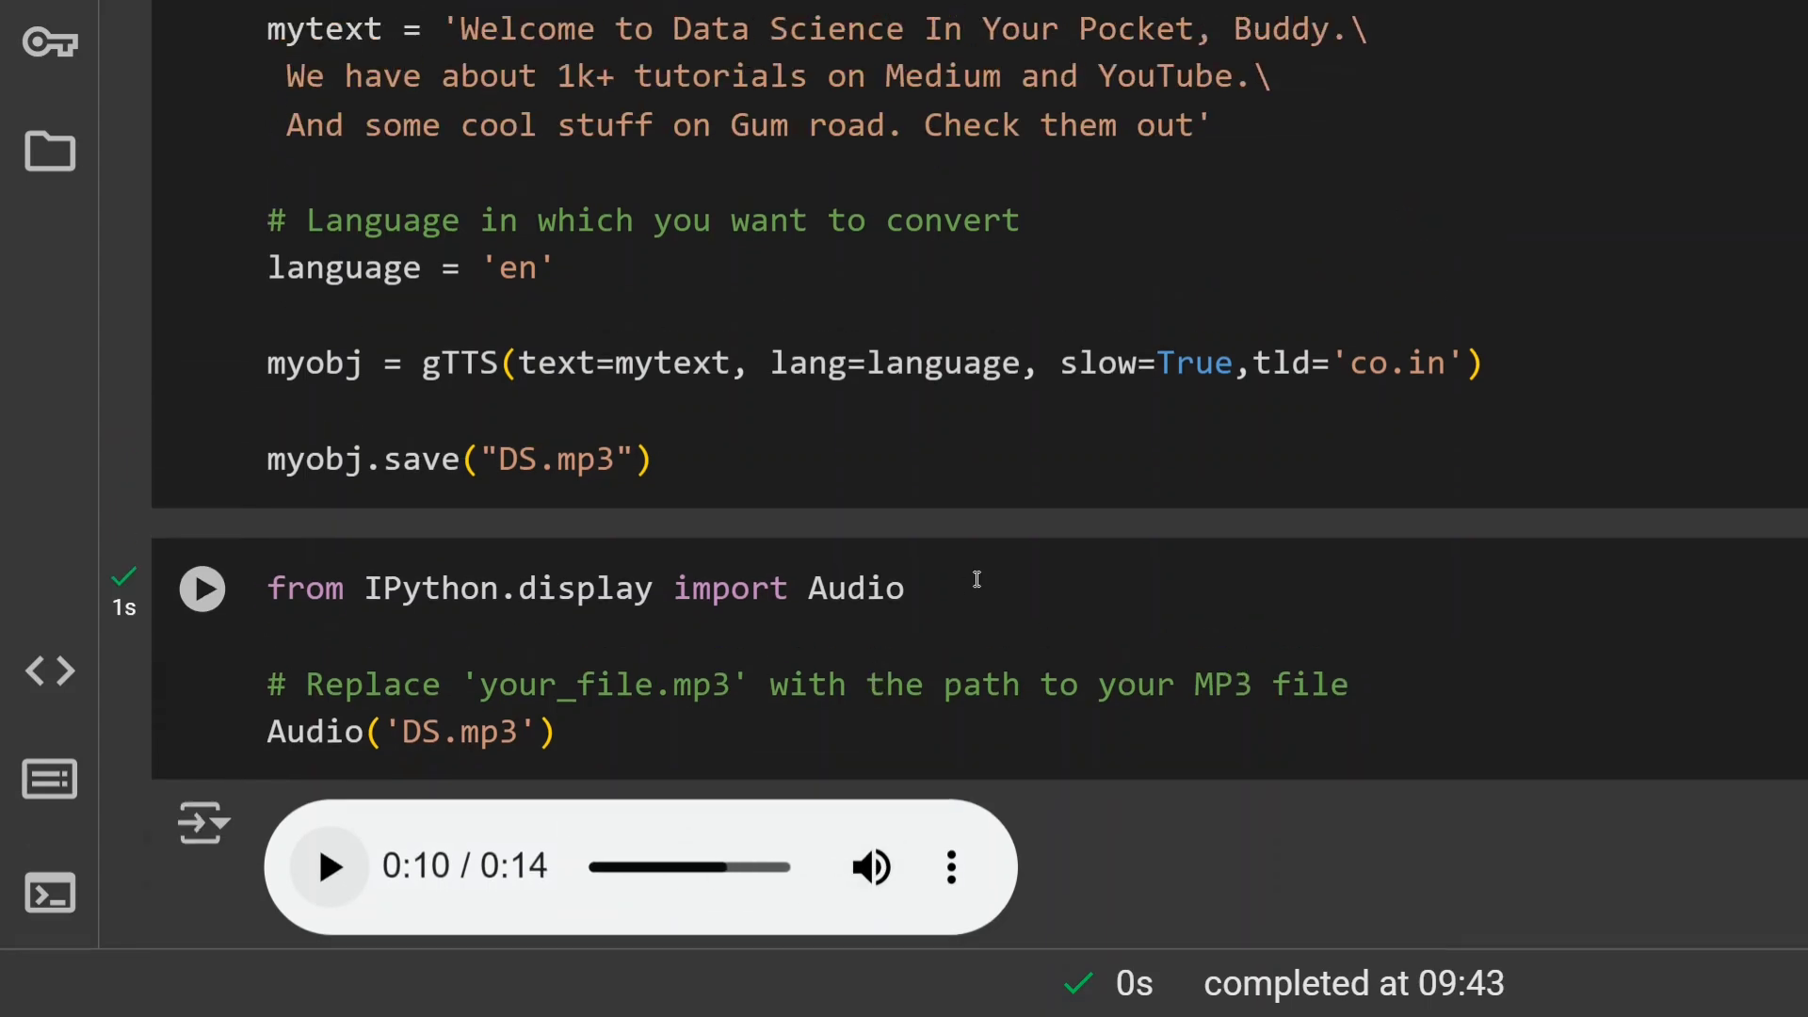
{"action": "scroll", "scroll_direction": "up", "scroll_amount": 3}
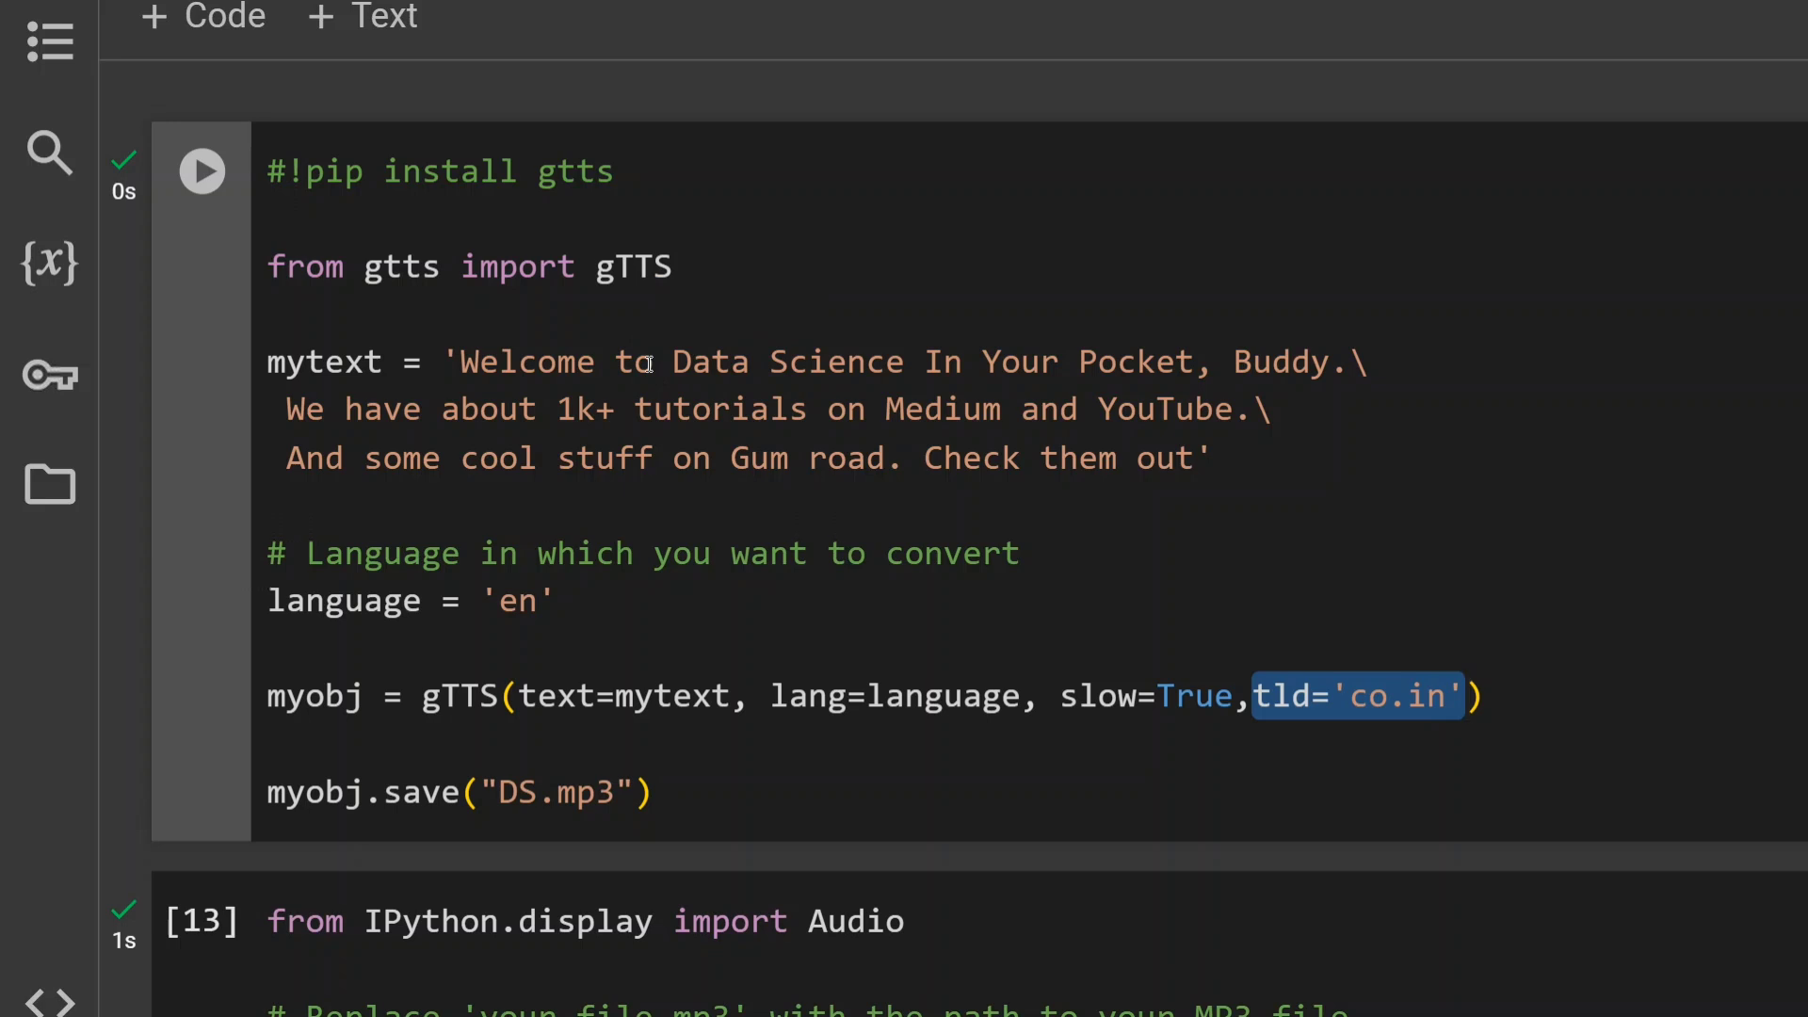
{"action": "mouse_move", "coordinate": [566, 318]}
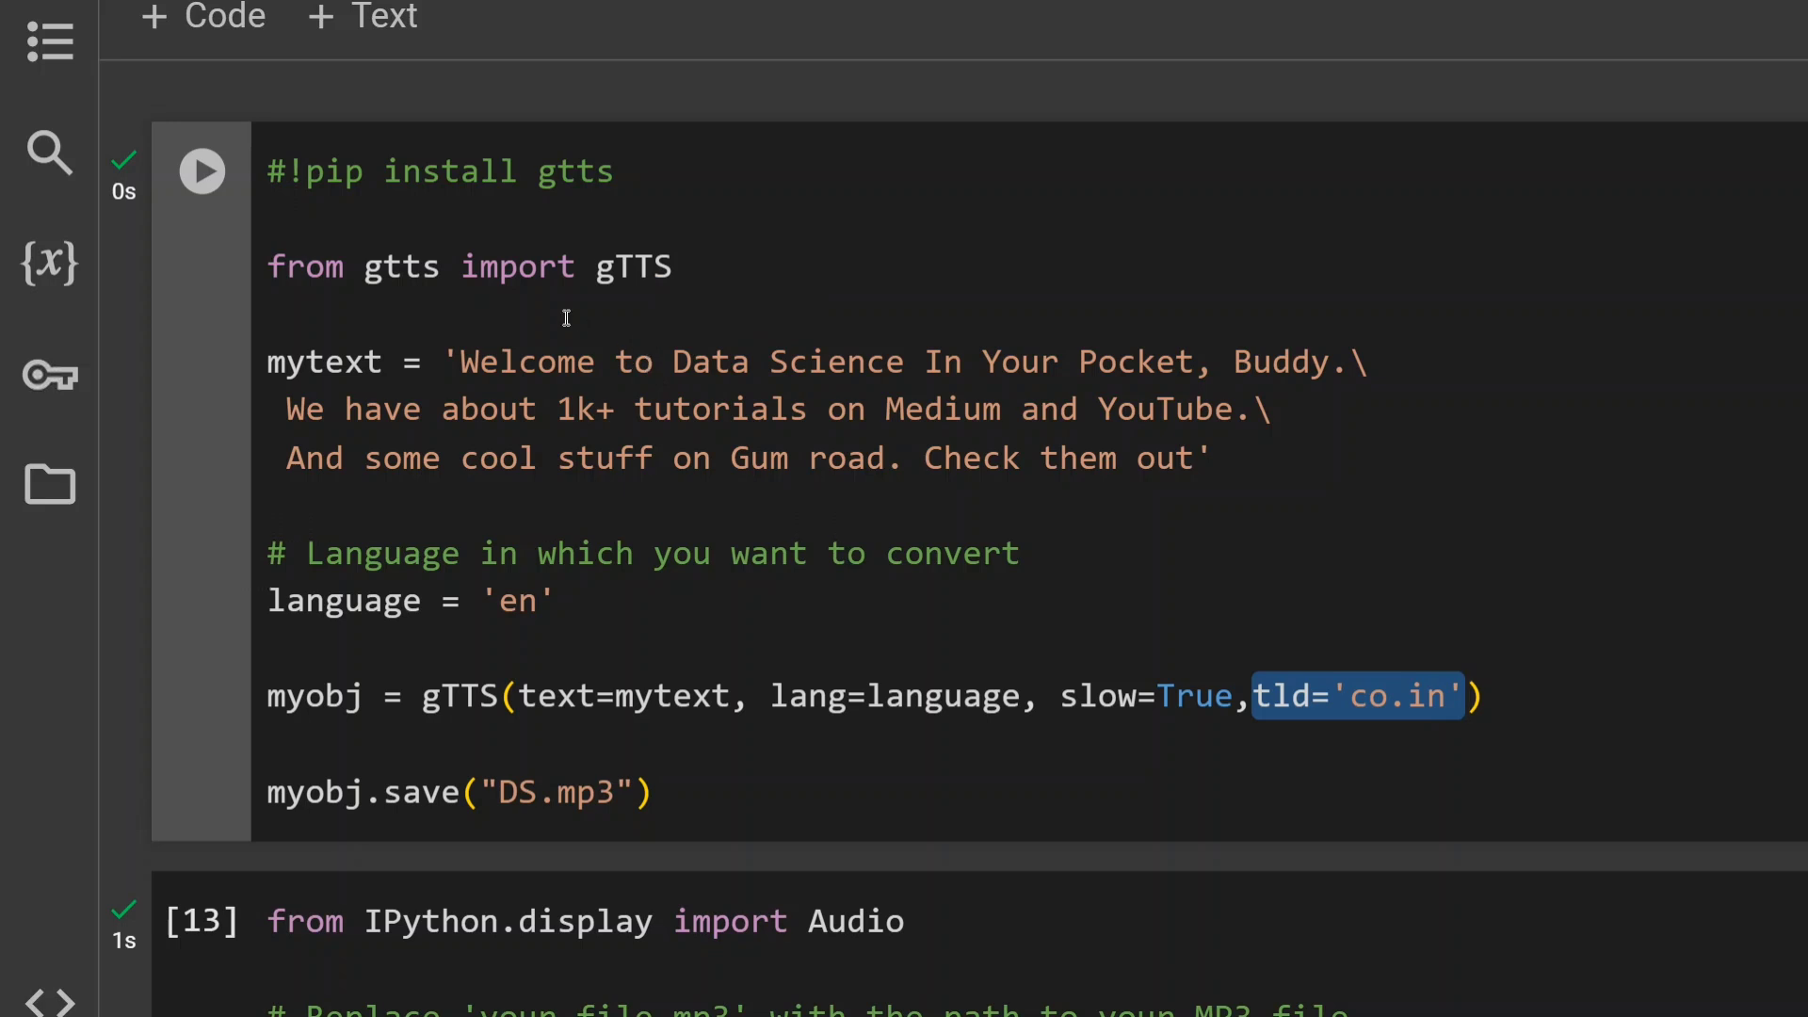